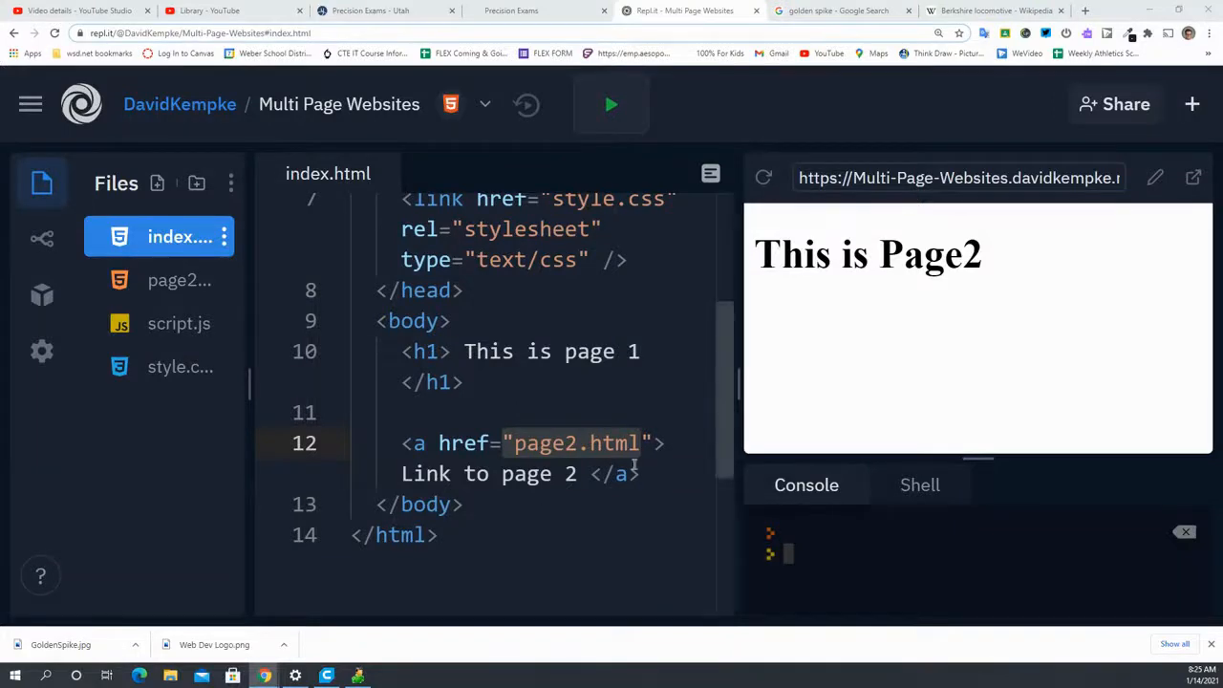
pyautogui.moveTo(538, 10)
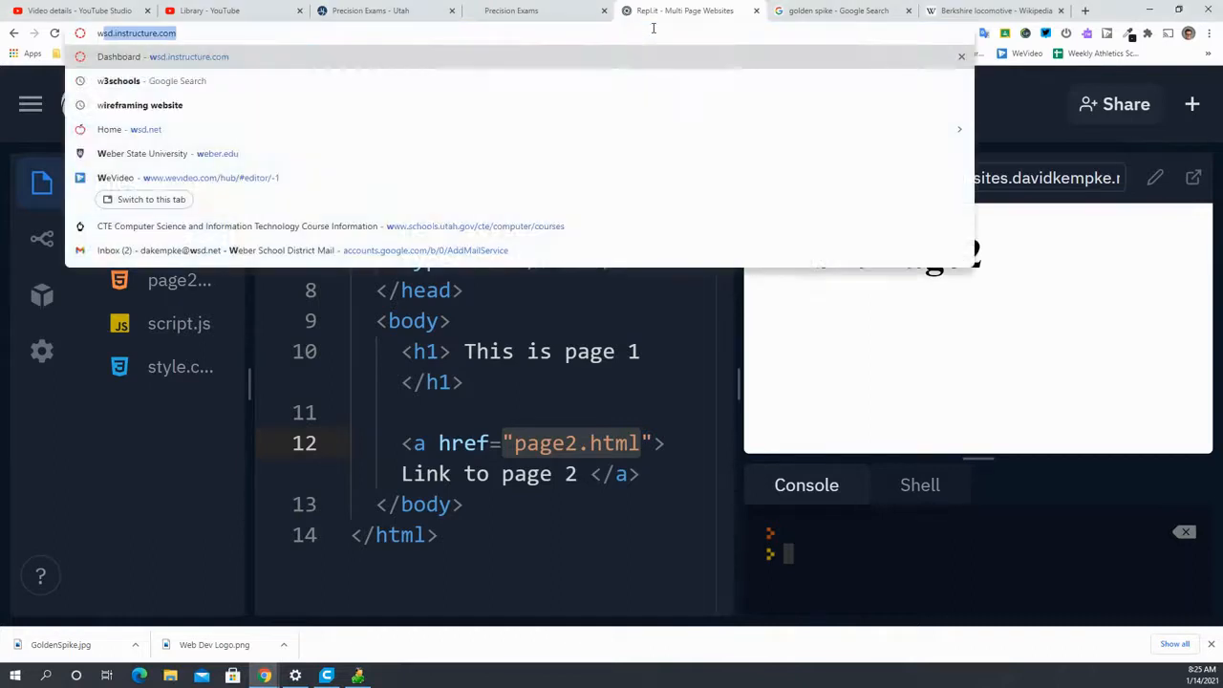
# Load the Weber School District home page via wsd.net in the address bar
pyautogui.write('wsd.net')
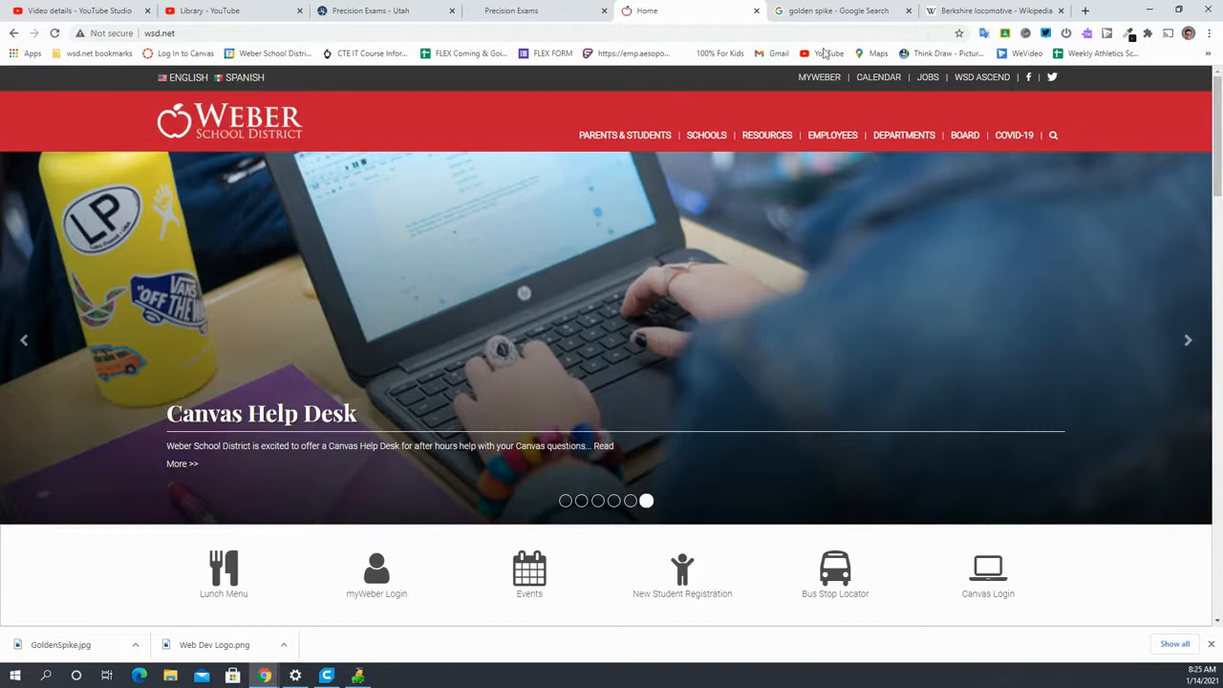
pyautogui.moveTo(869, 124)
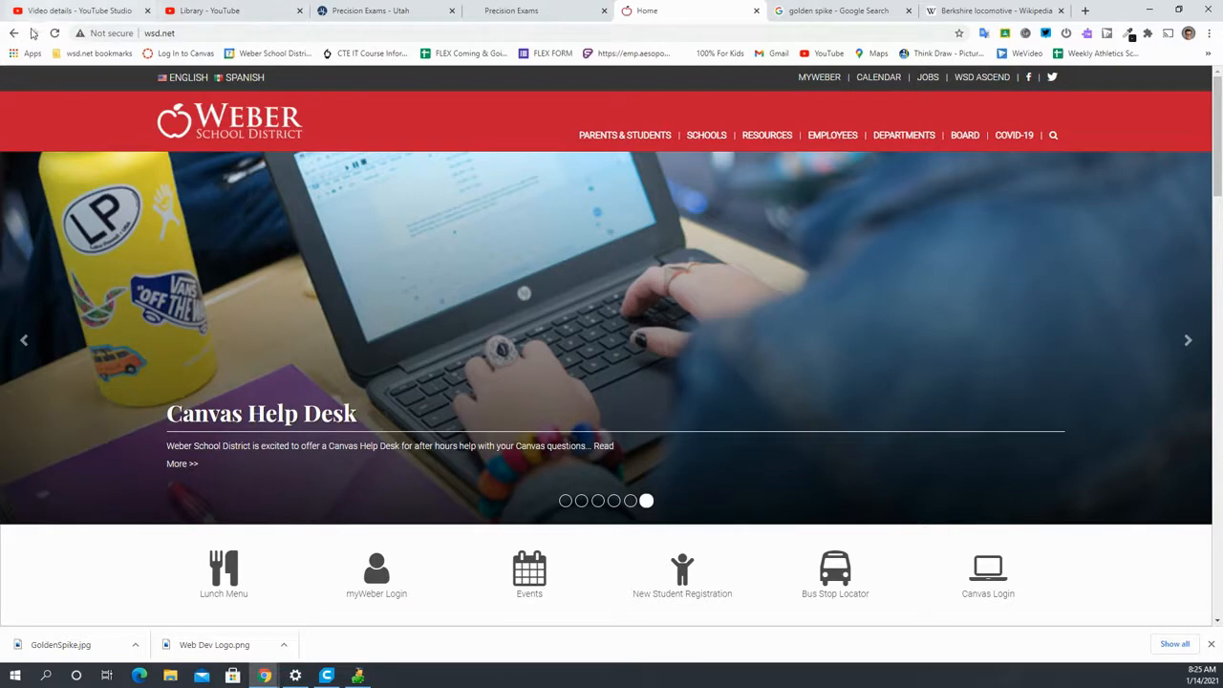
# Return to the Replit project and look through index.html and page2.html
pyautogui.click(684, 11)
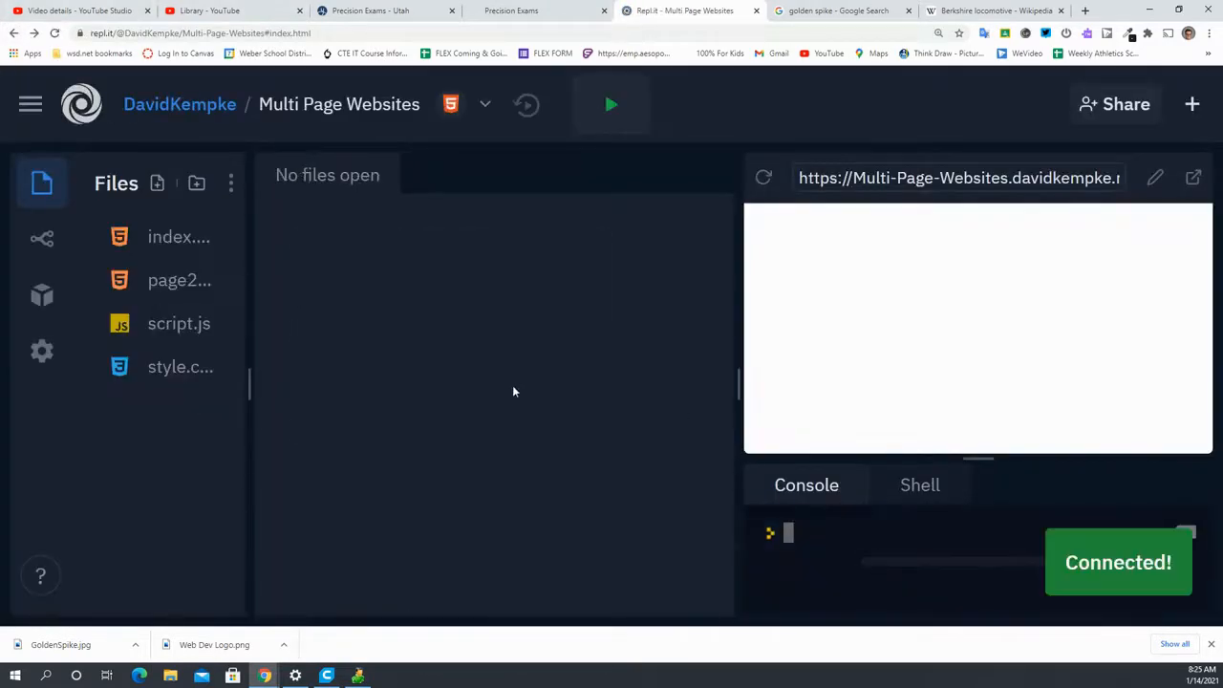
pyautogui.click(180, 280)
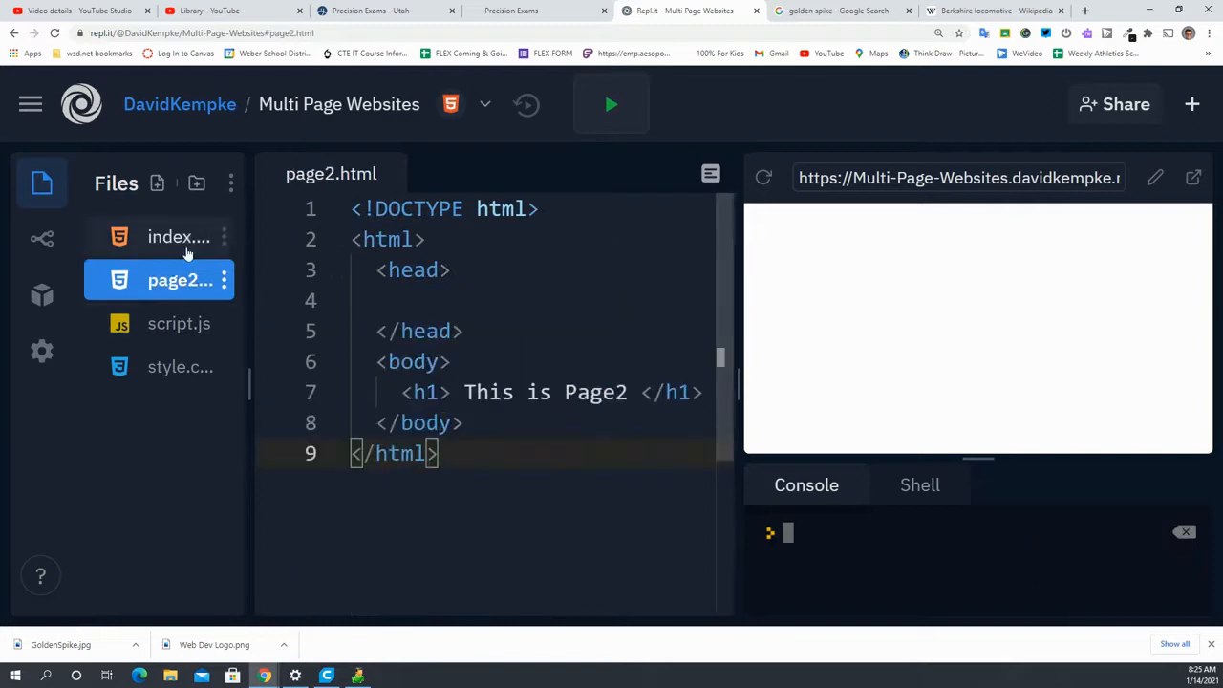
pyautogui.click(179, 237)
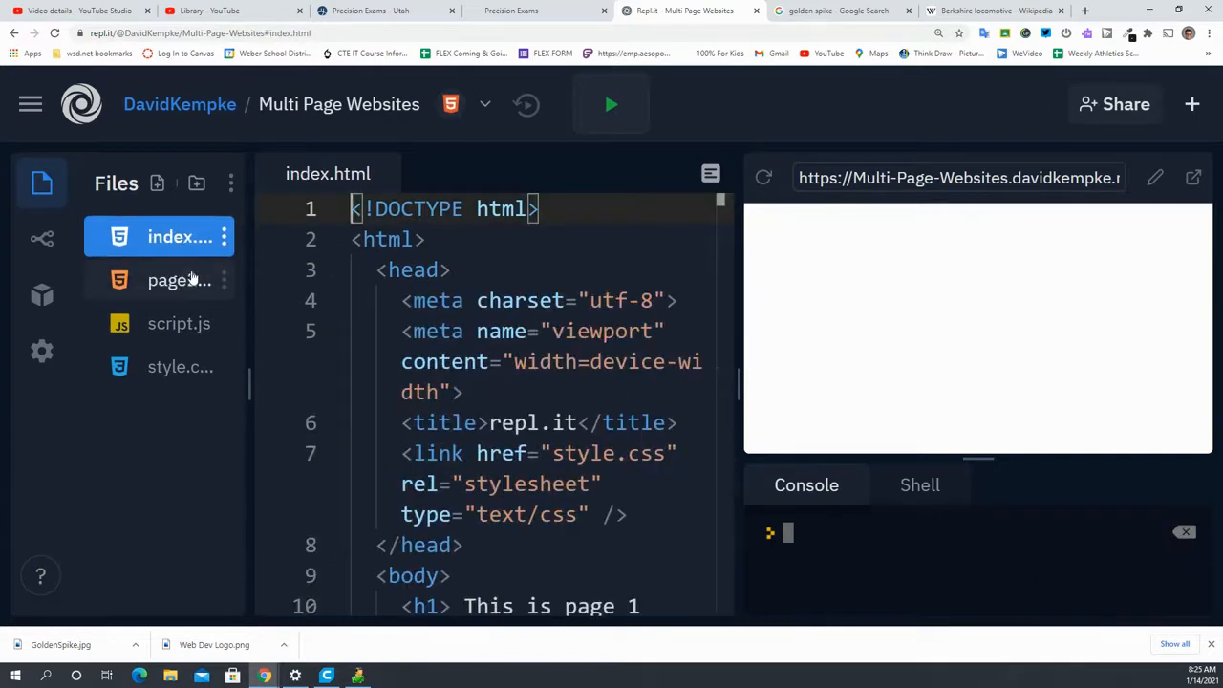
pyautogui.click(179, 280)
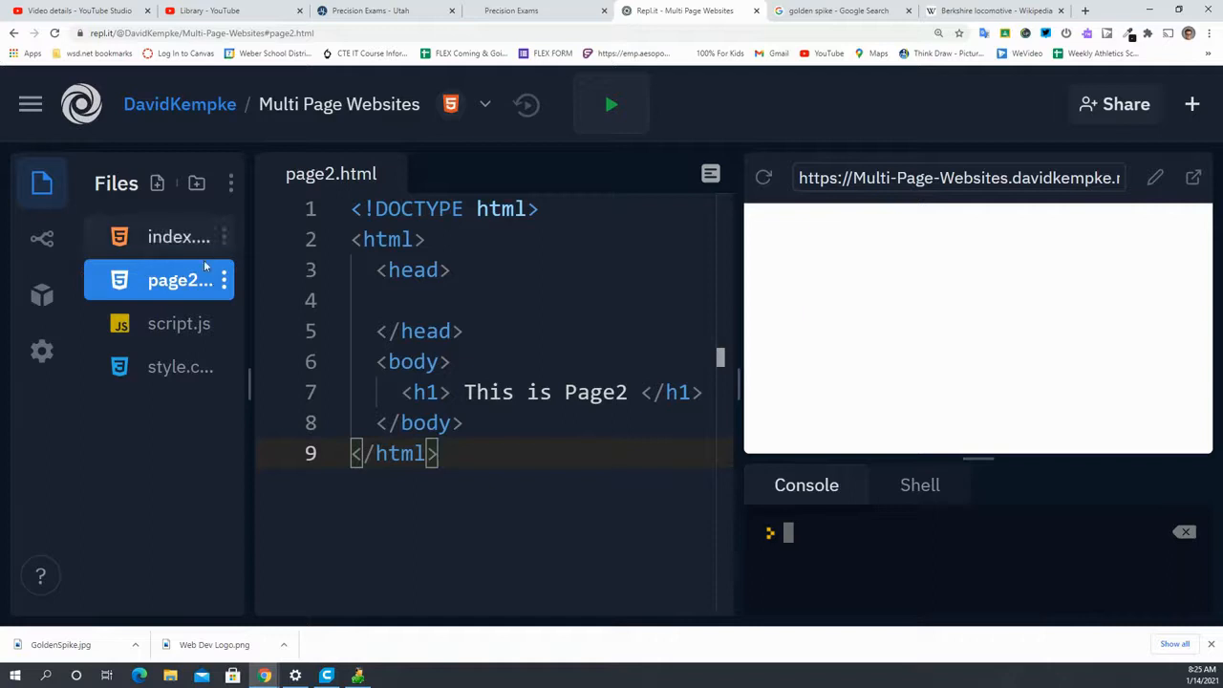
# Create two new empty files named Page3.html and Page4.html in the Files panel
pyautogui.click(230, 182)
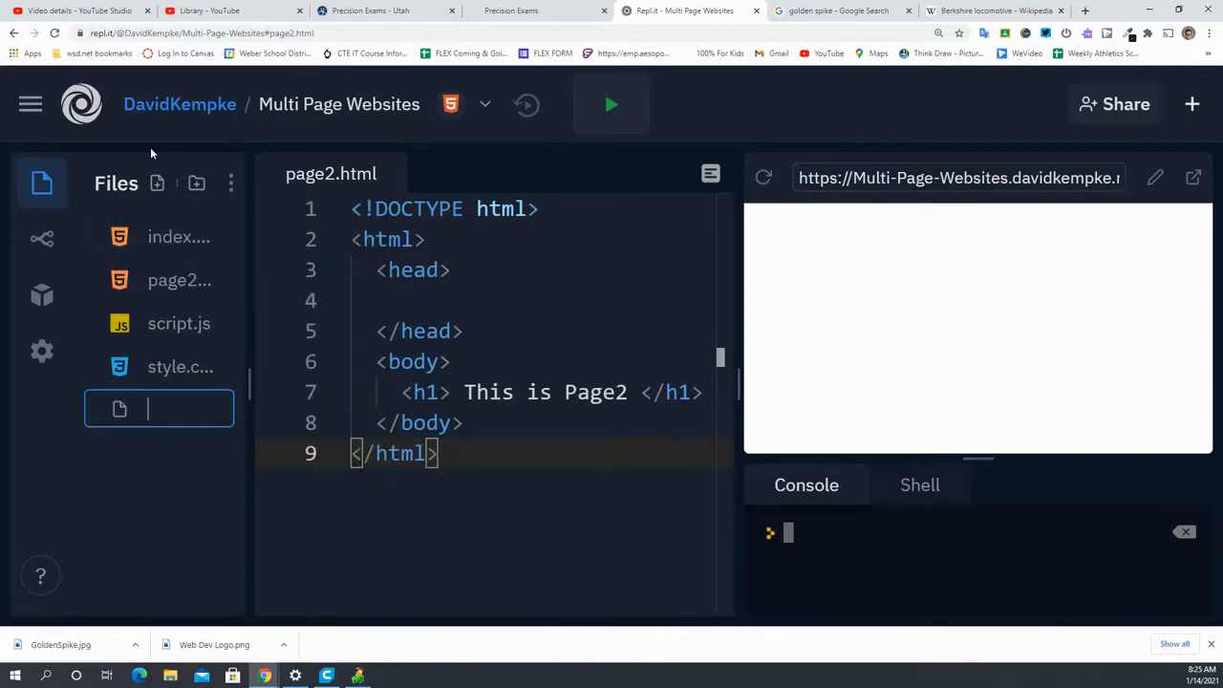
pyautogui.write('Page')
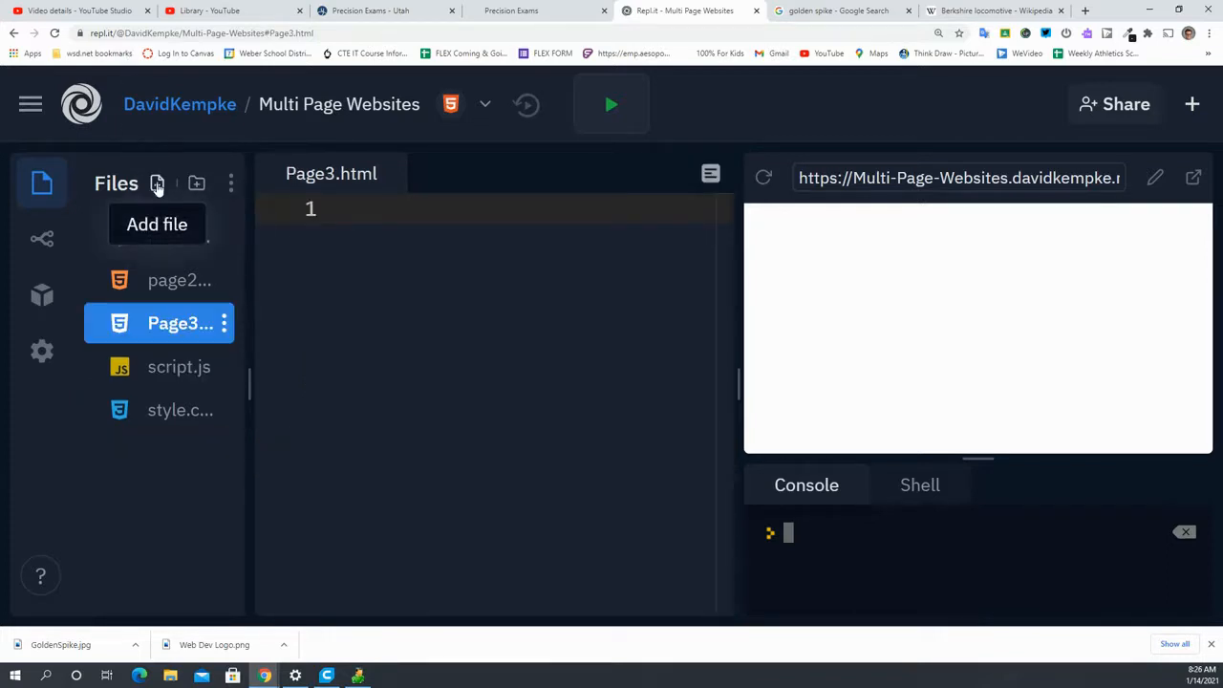
pyautogui.write('Page4....')
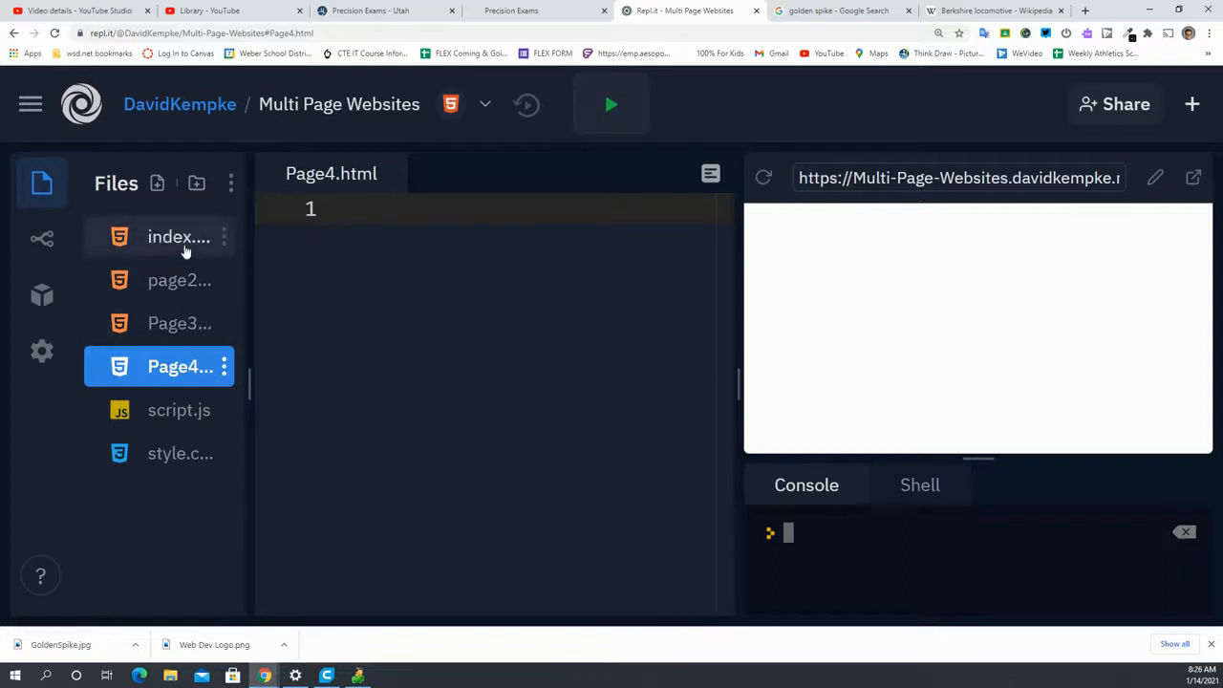
# Copy page2.html's markup into Page3.html with the heading This is Page 3
pyautogui.click(179, 237)
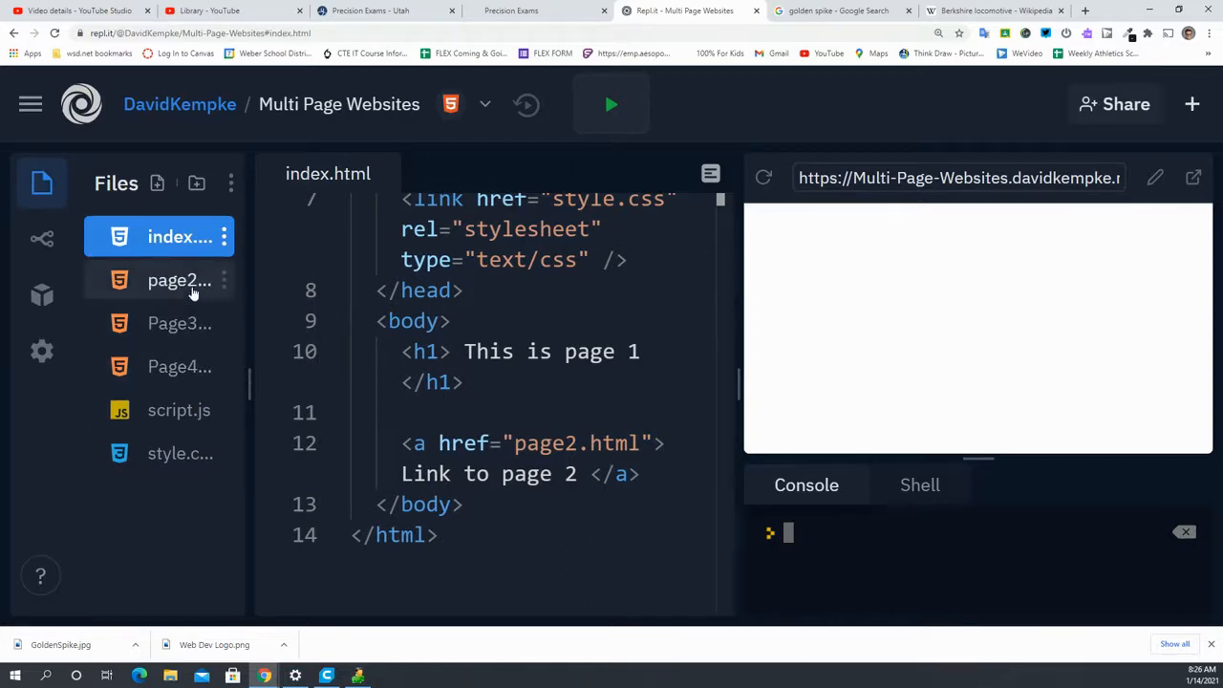
pyautogui.click(179, 366)
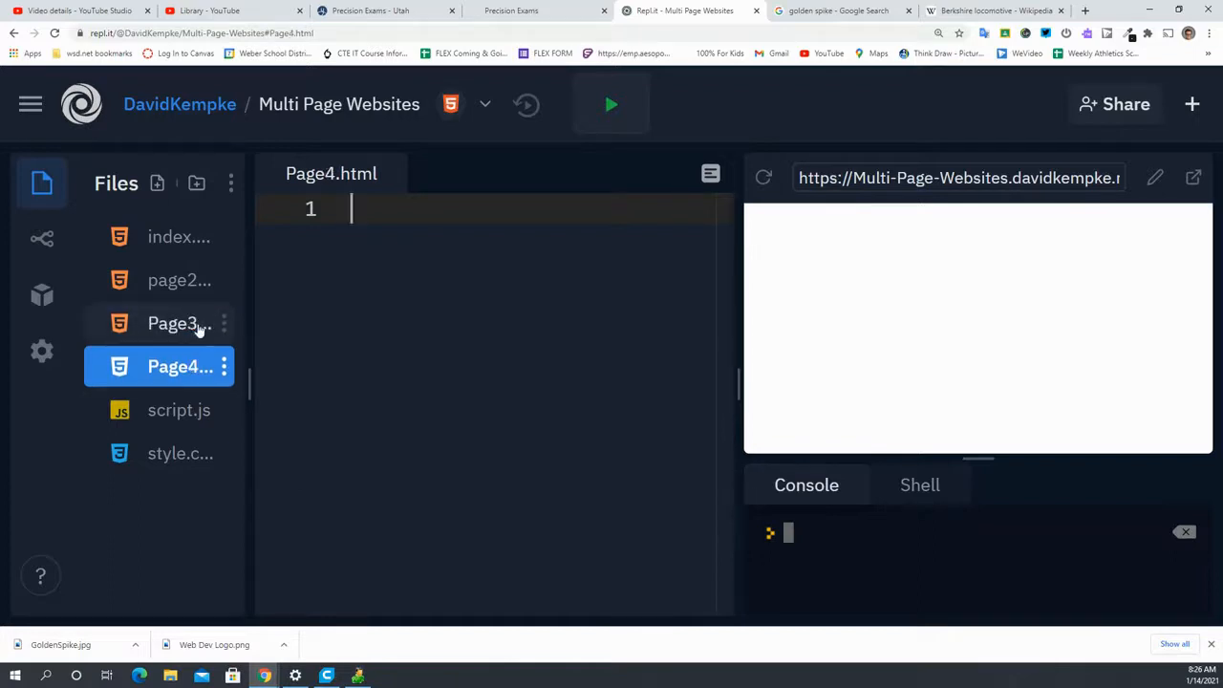
pyautogui.click(178, 280)
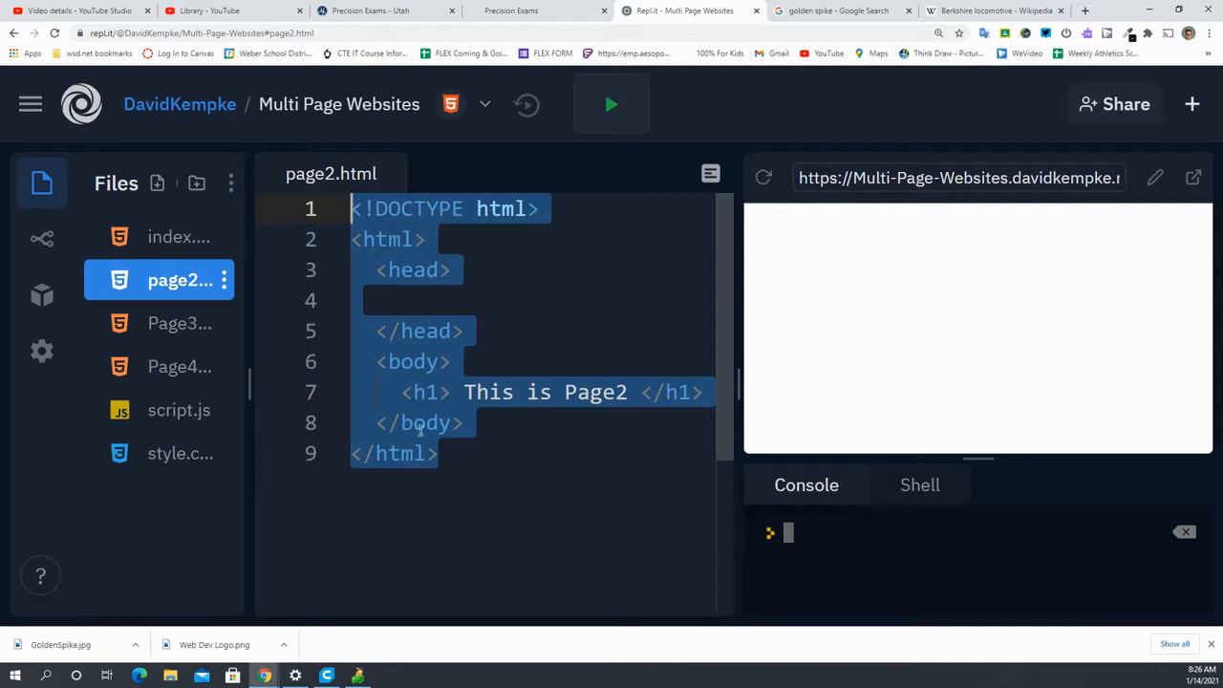
pyautogui.click(178, 323)
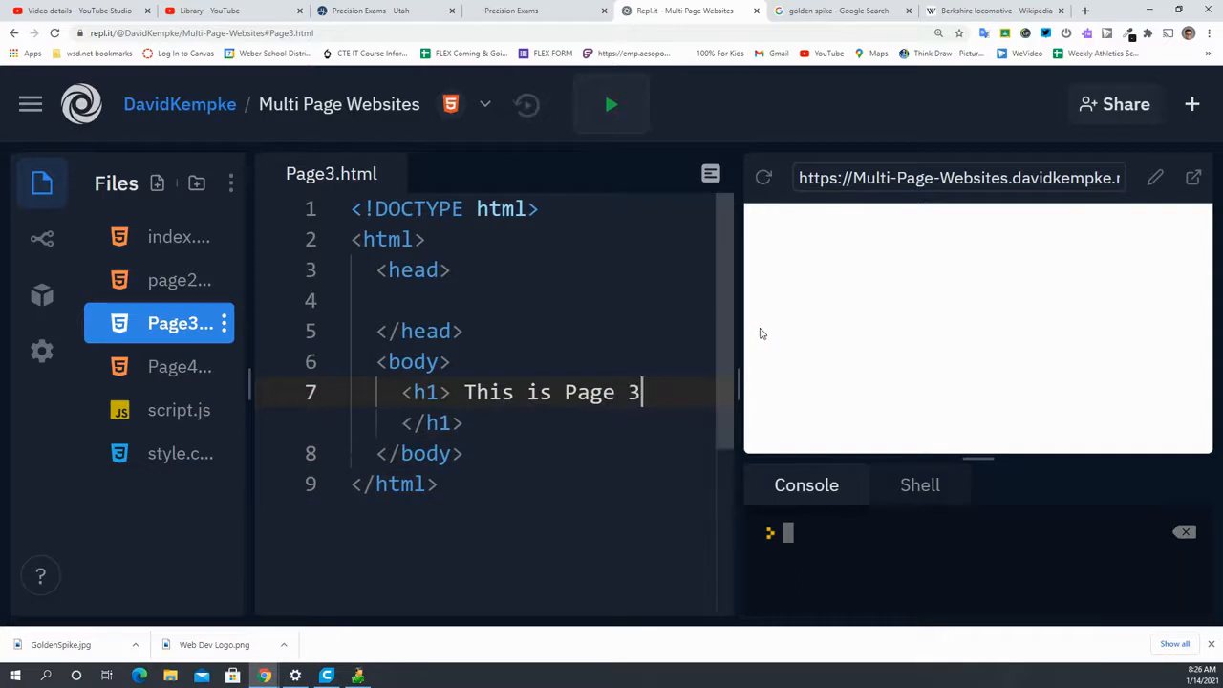
# Paste the markup into Page4.html and change its heading to This is Page 4
pyautogui.click(179, 366)
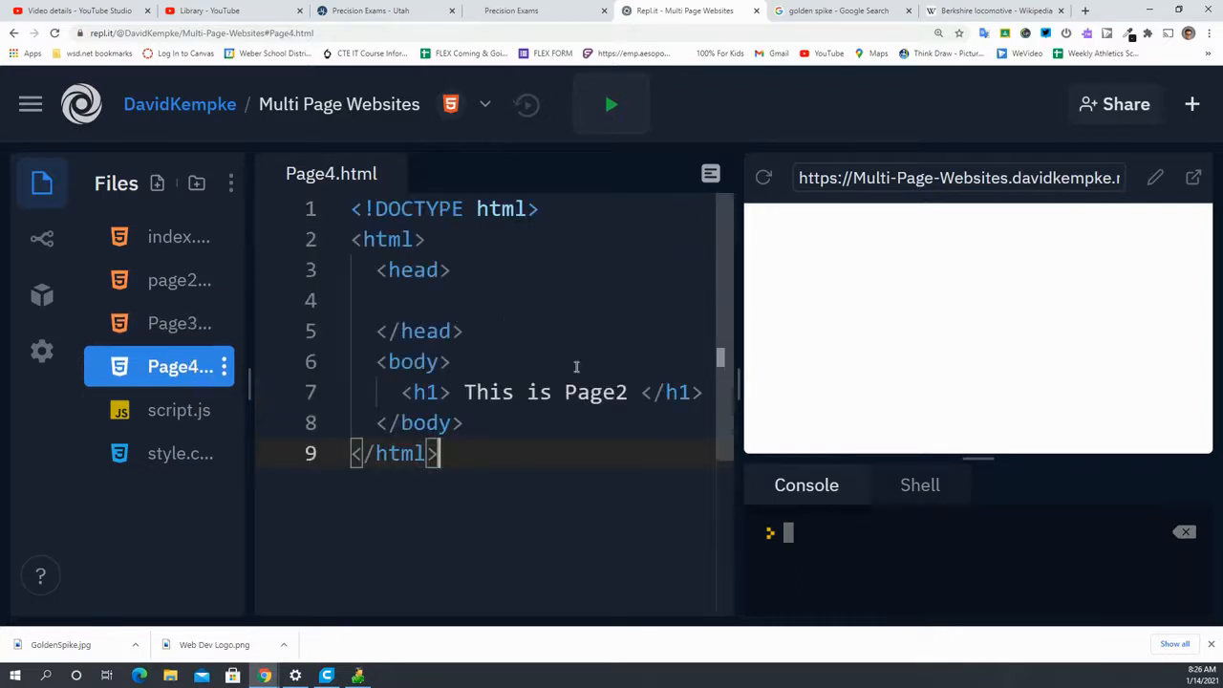
pyautogui.press('Backspace')
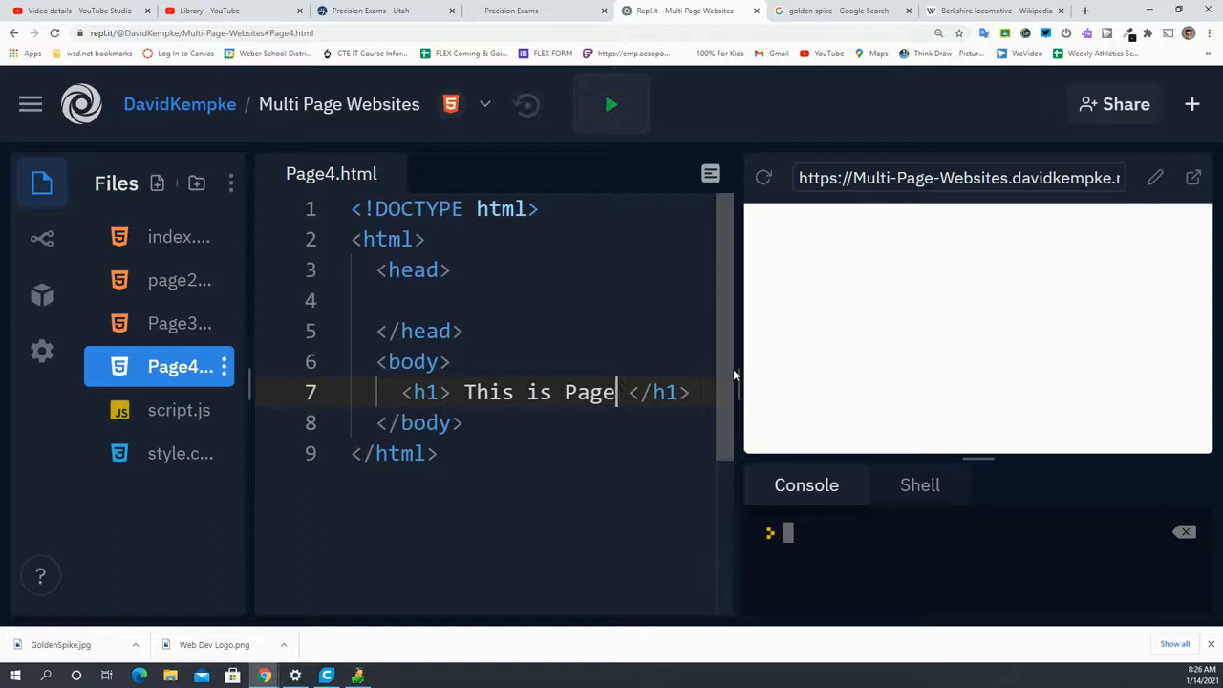
pyautogui.write('4')
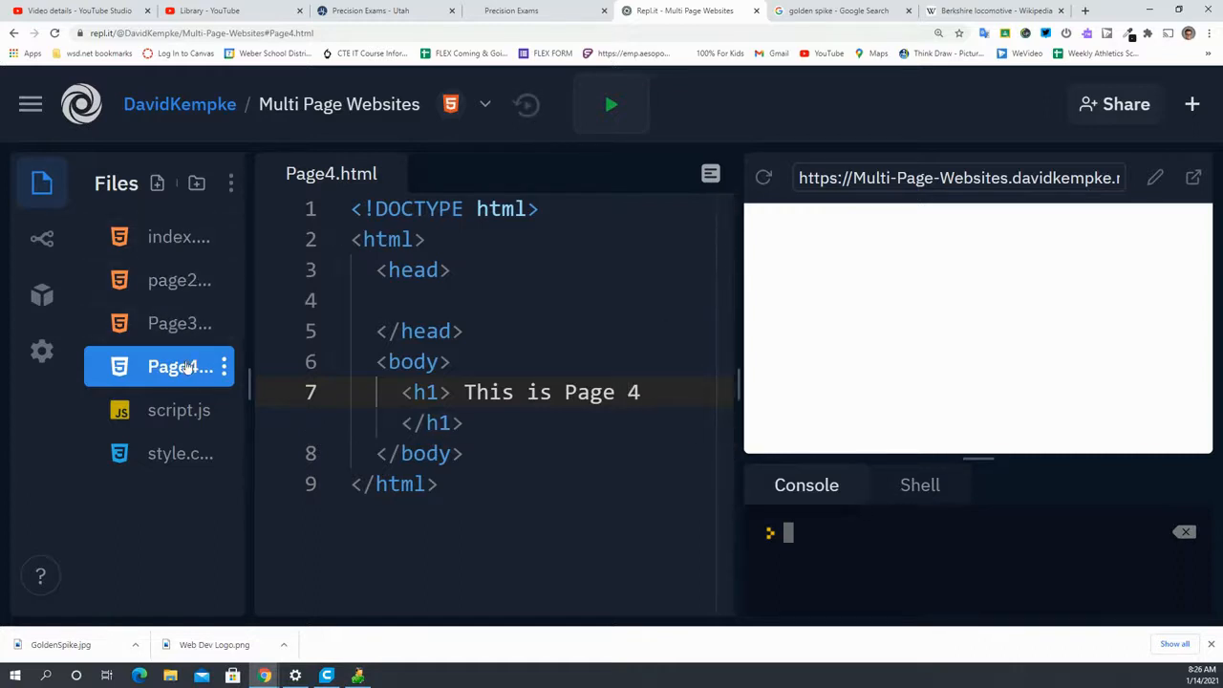
# In index.html, expand ul and li abbreviations into a list of three empty items below the page 2 link
pyautogui.click(178, 237)
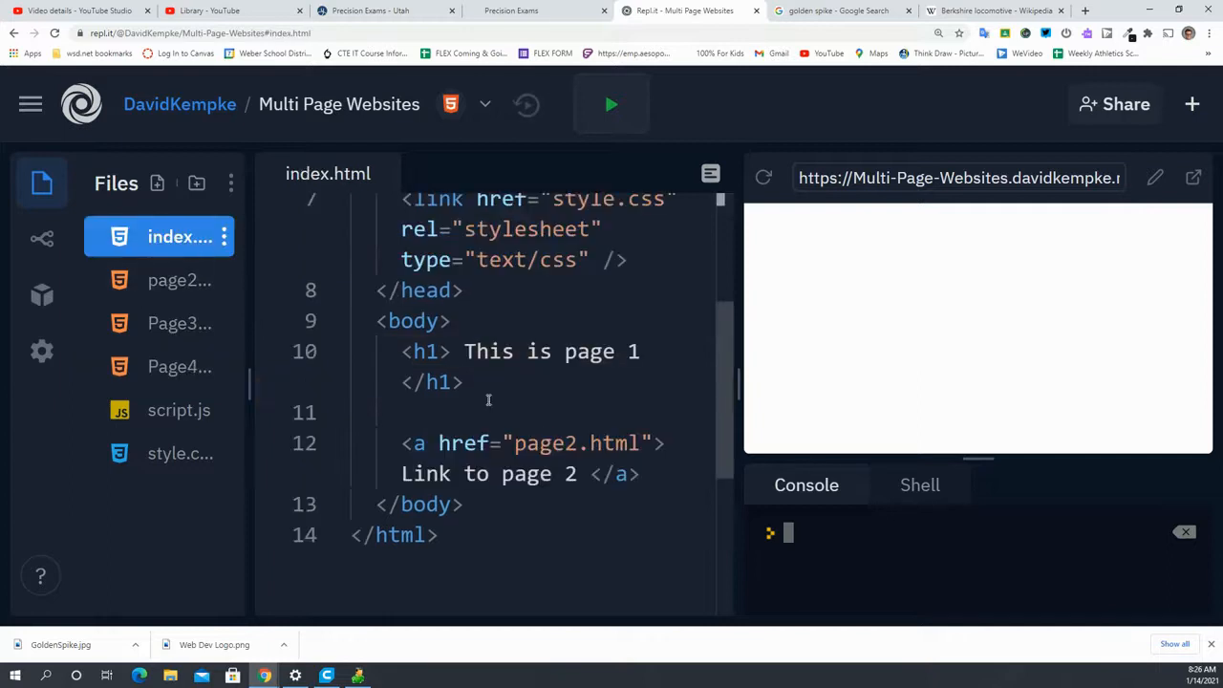
pyautogui.moveTo(359, 580)
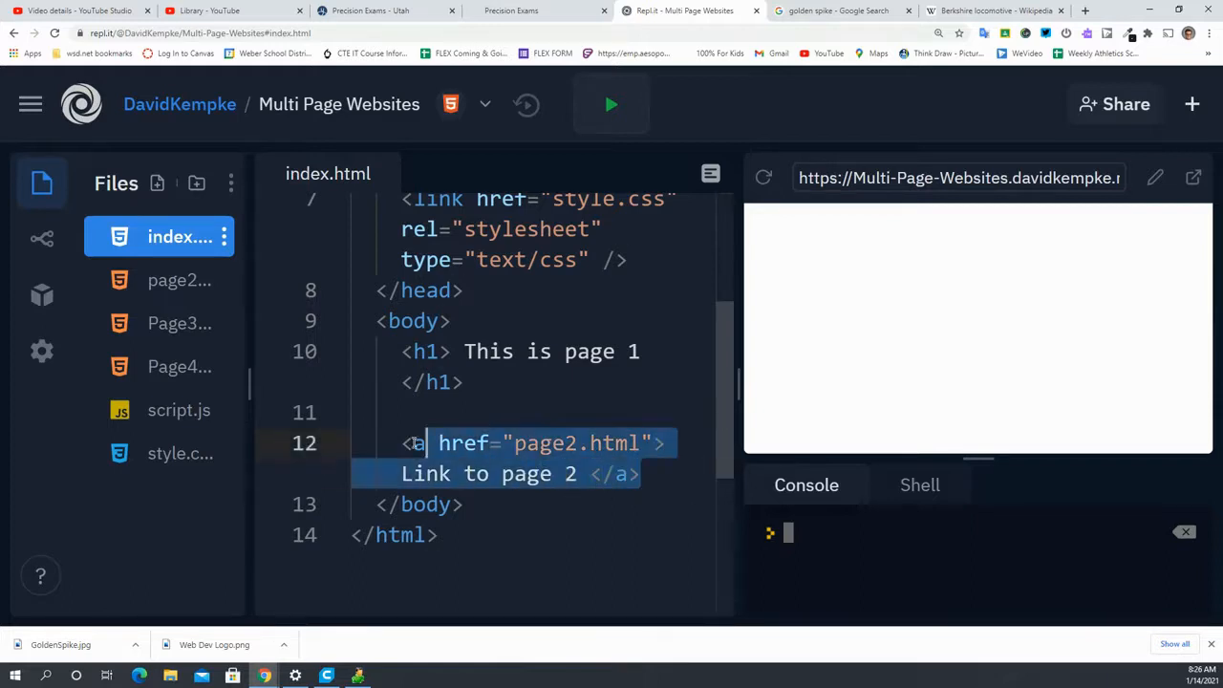
pyautogui.click(650, 474)
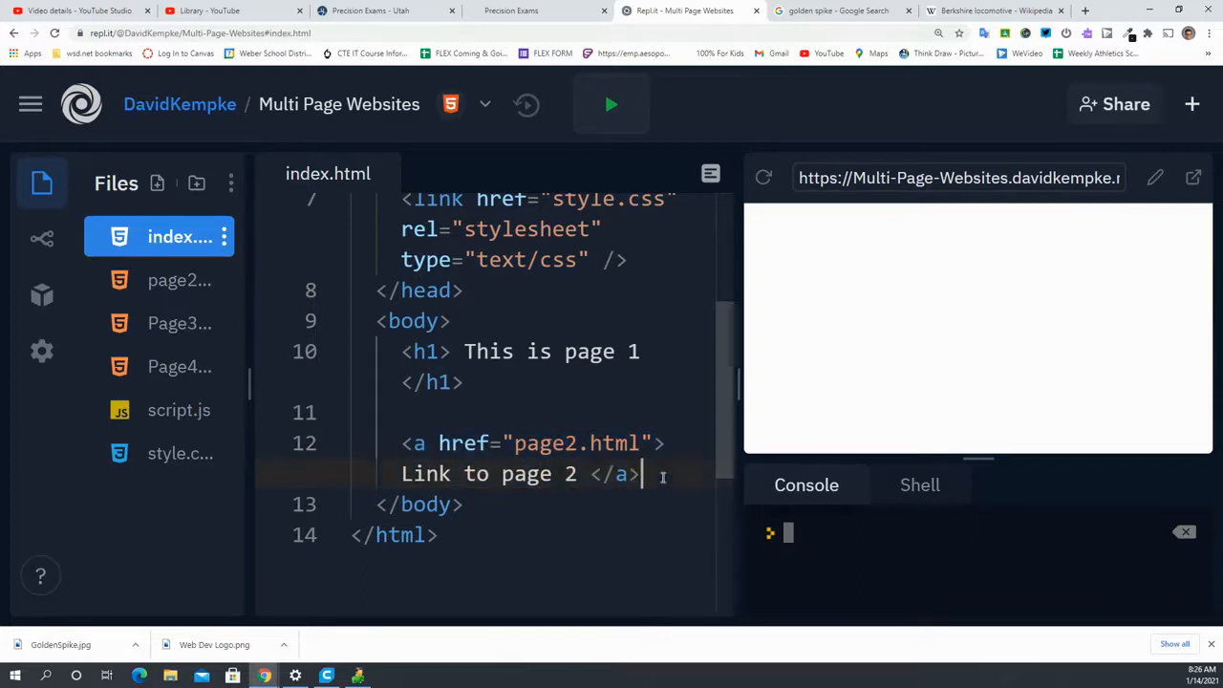
pyautogui.press('enter')
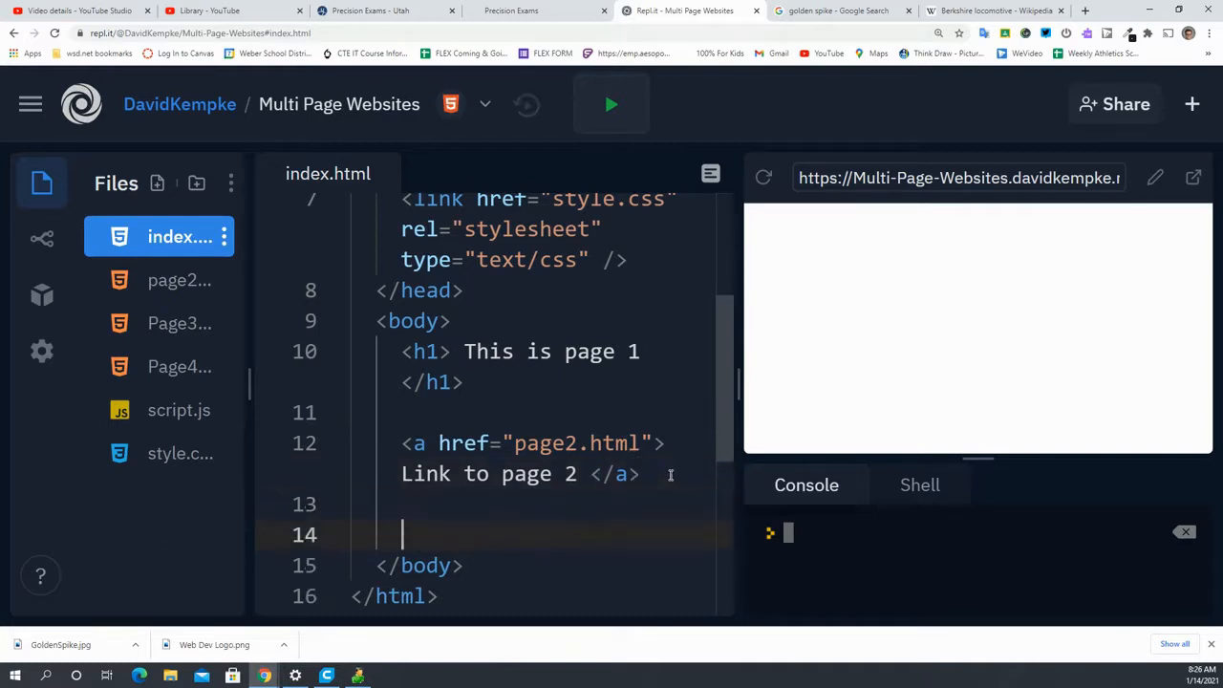
pyautogui.scroll(-3)
pyautogui.write('<')
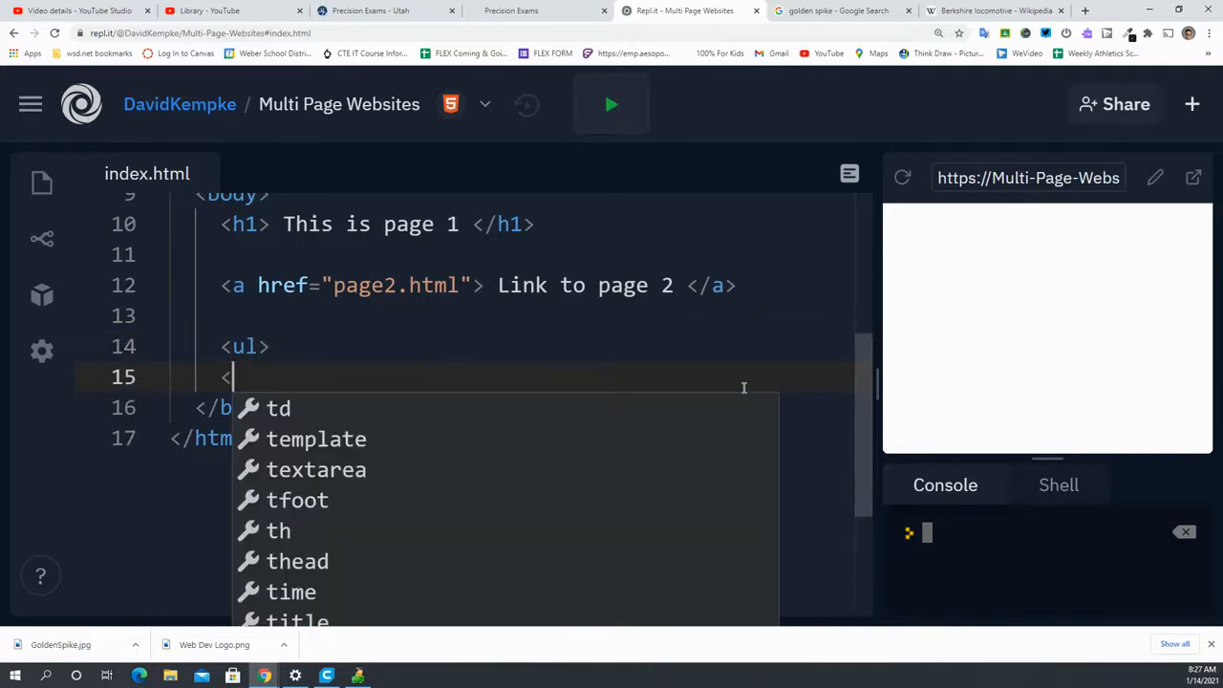
pyautogui.write('ul>')
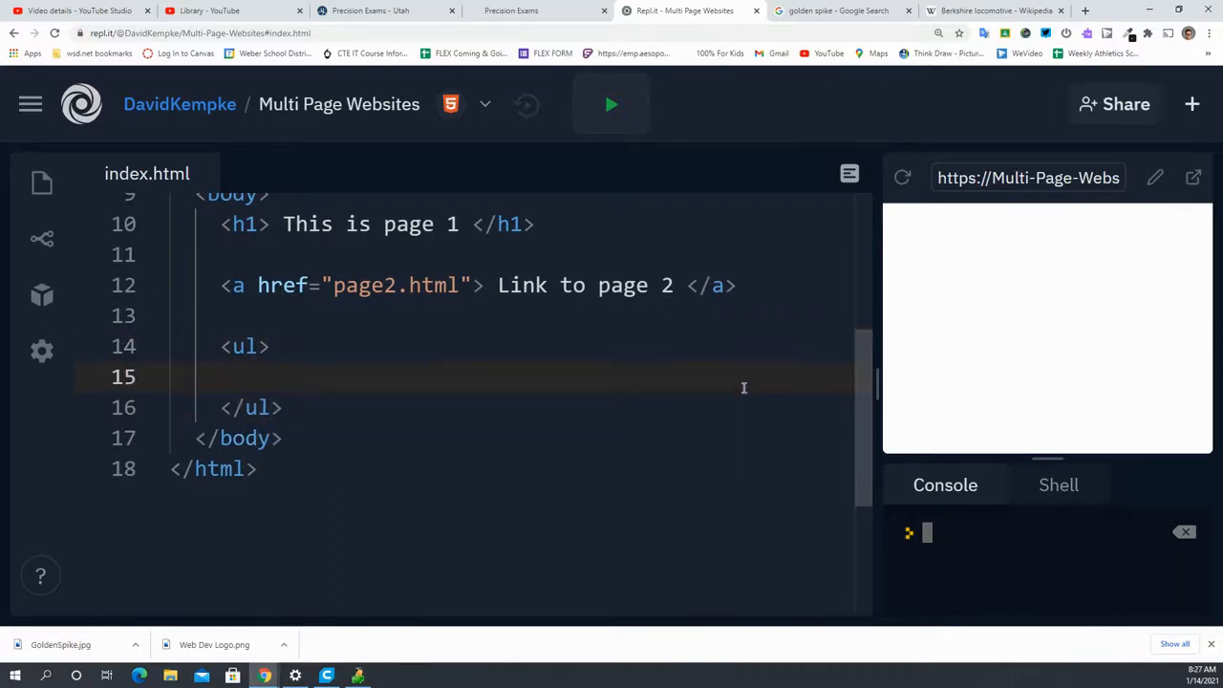
pyautogui.write('li')
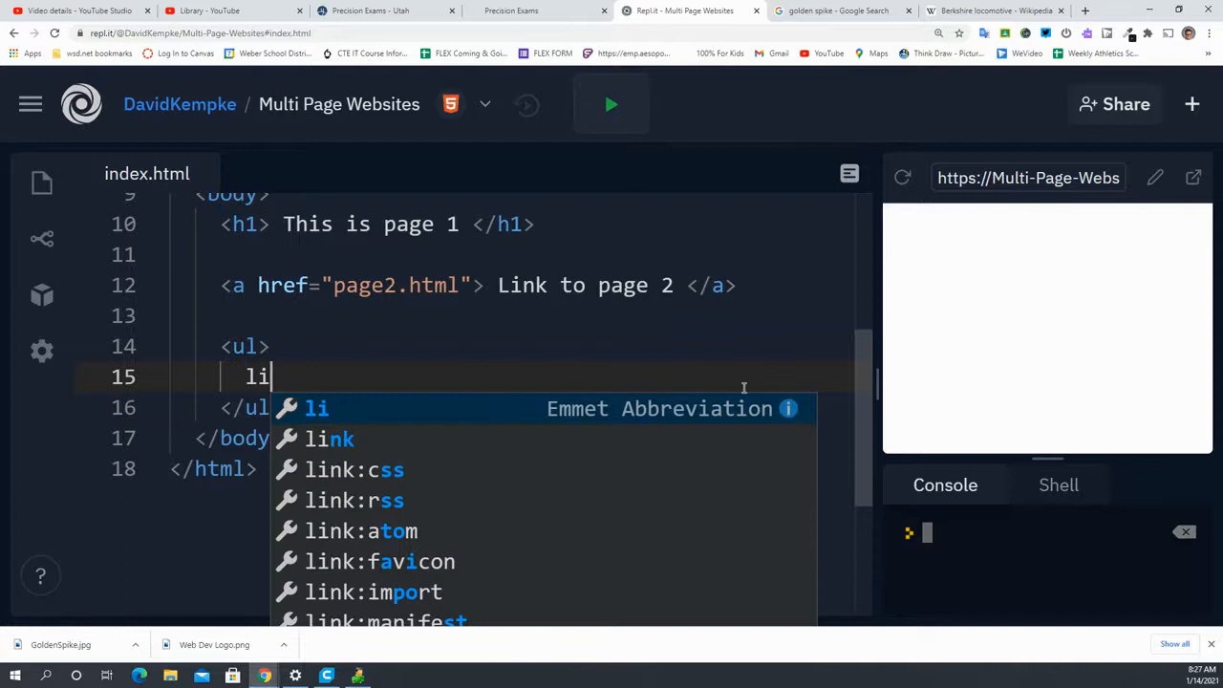
pyautogui.press('Tab')
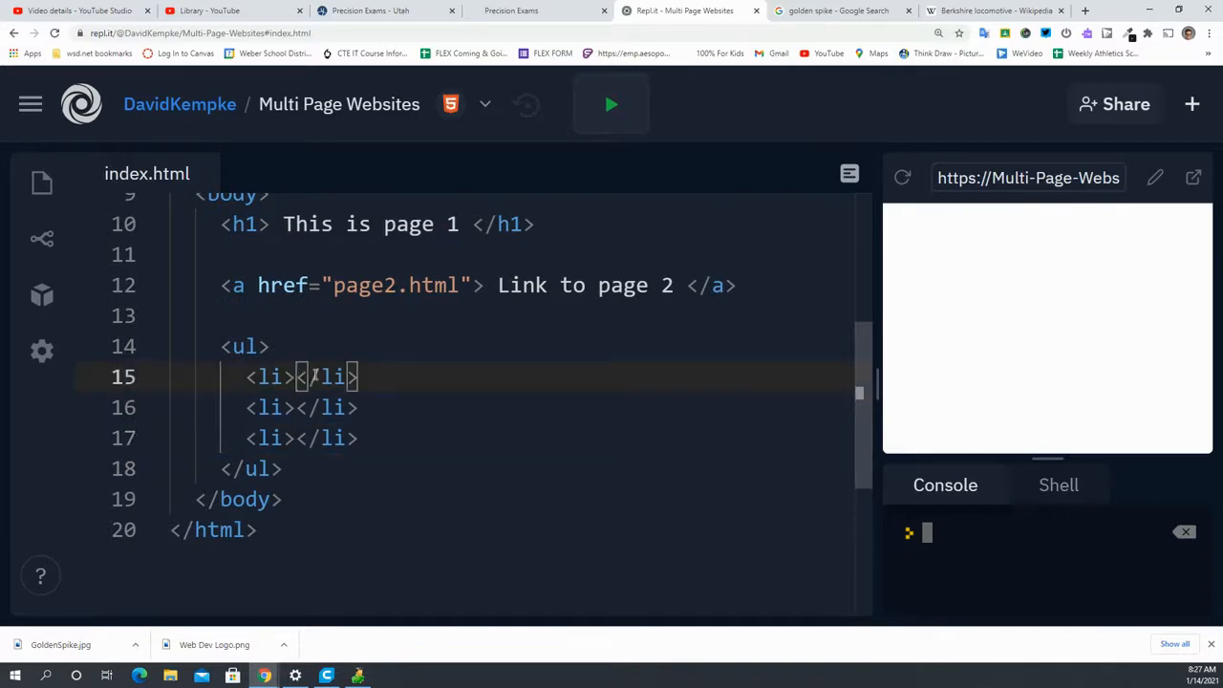
# Make the first list item an anchor to page2.html and label the second item page 3
pyautogui.write('a href="page2.html">page 2 </a')
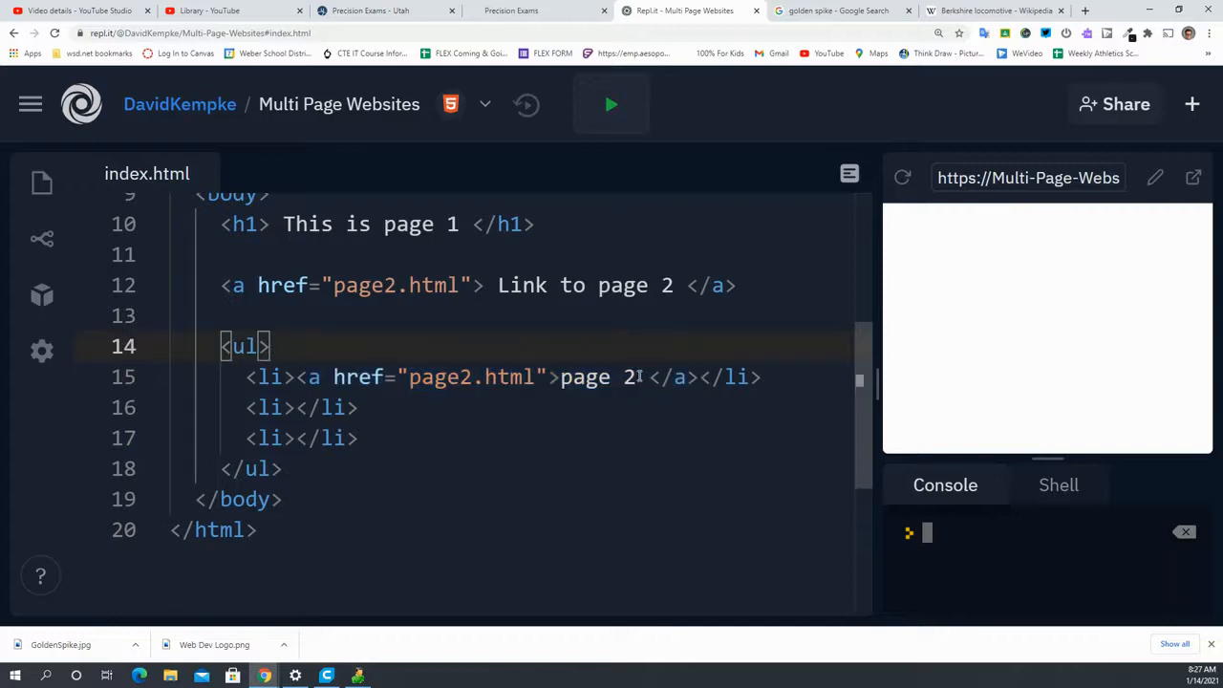
pyautogui.doubleClick(585, 376)
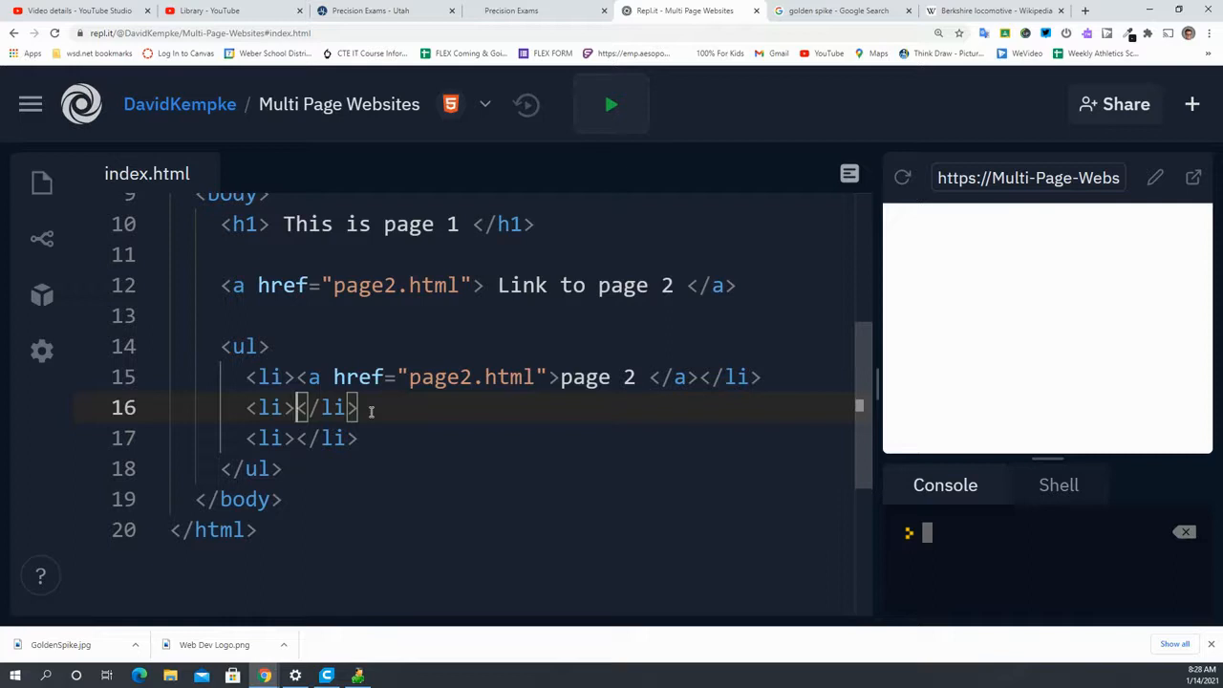
pyautogui.write('pag33')
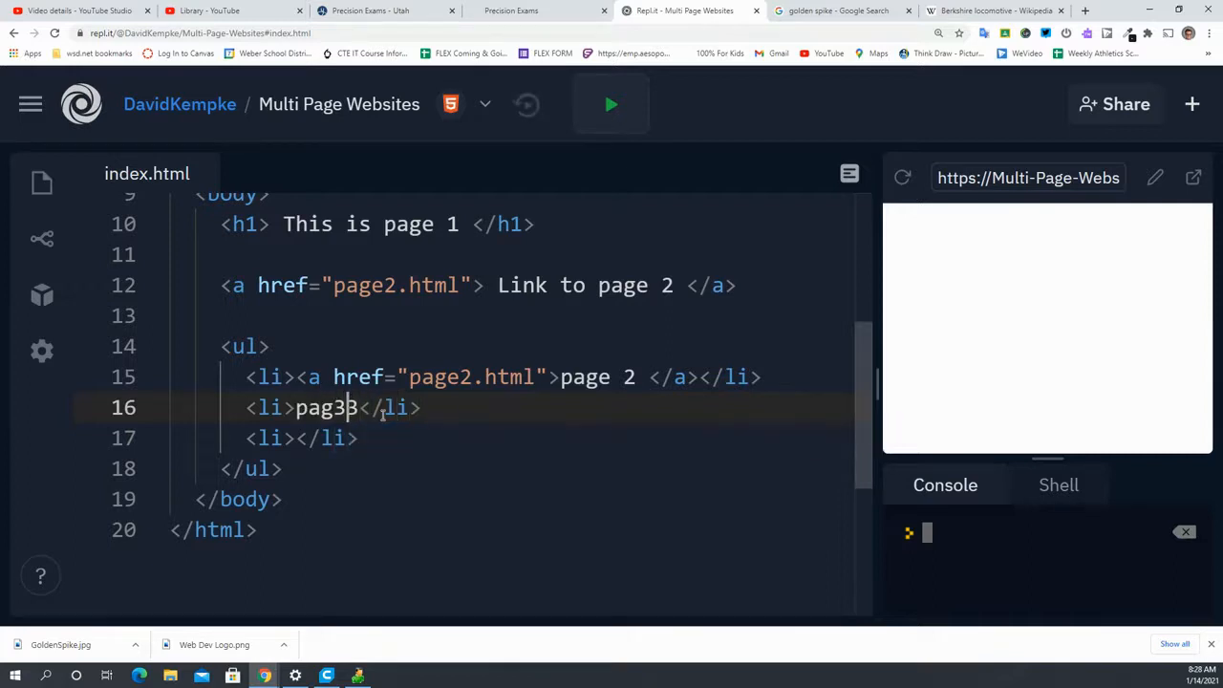
pyautogui.write('page 3')
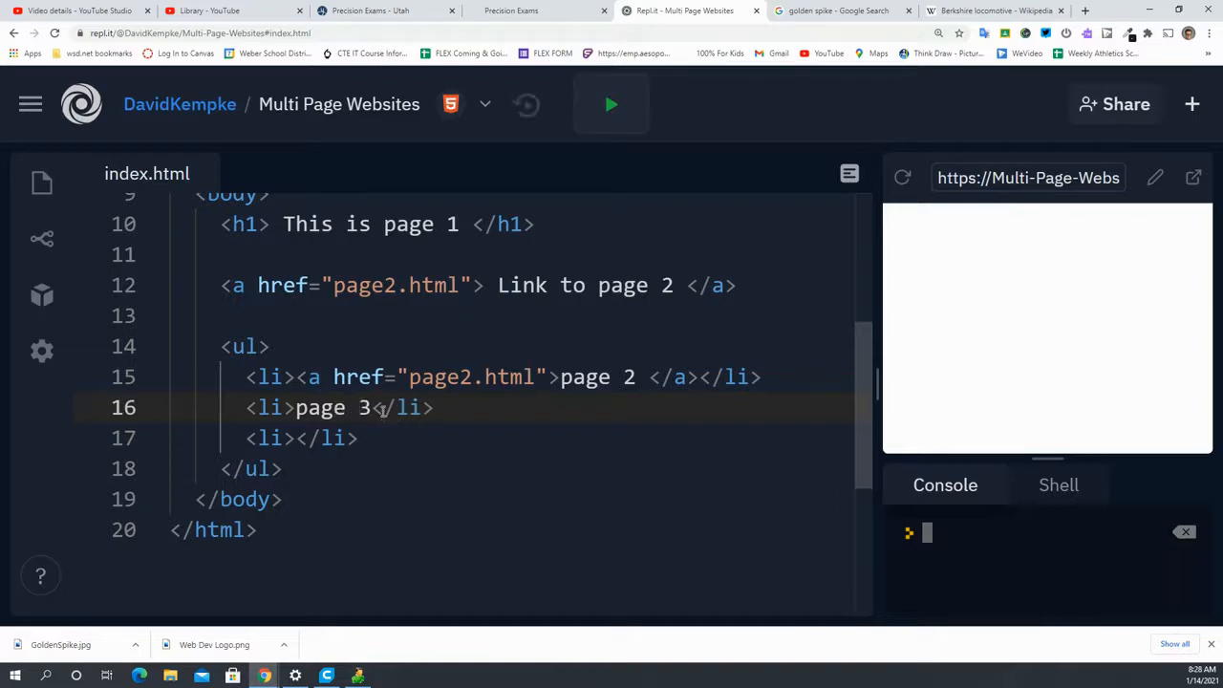
# Run the preview and select the page 2 link markup for copying
pyautogui.click(610, 104)
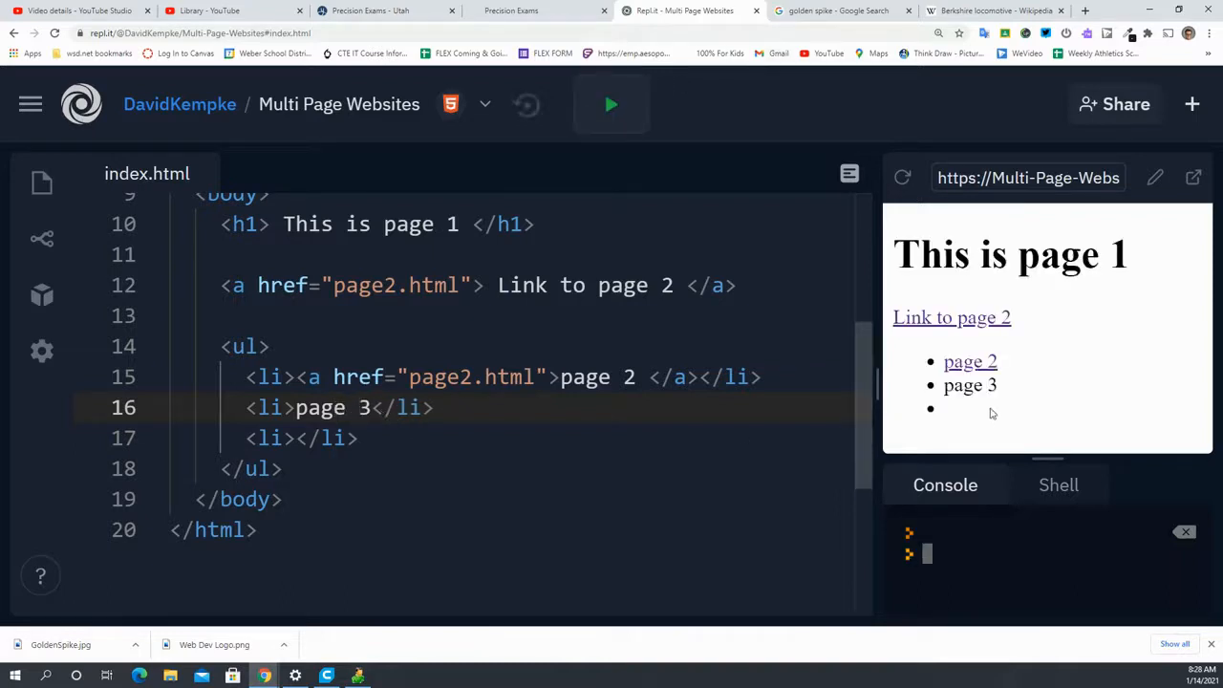
pyautogui.moveTo(970, 361)
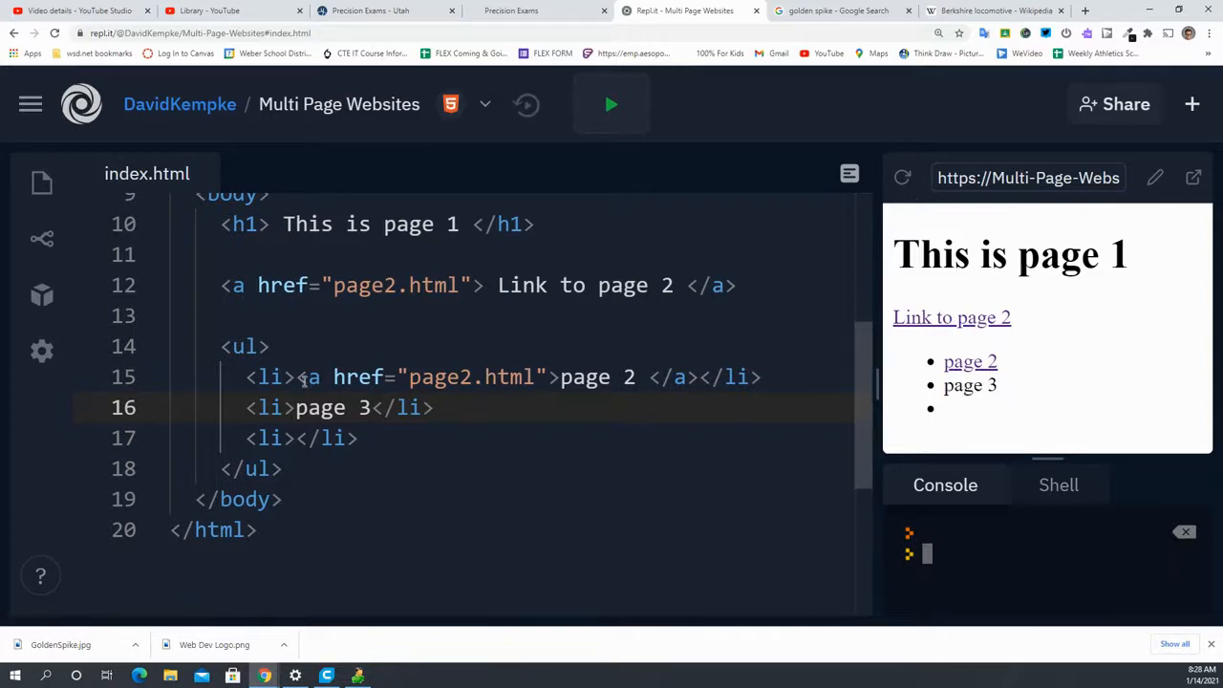
pyautogui.moveTo(298, 376); pyautogui.dragTo(697, 377)
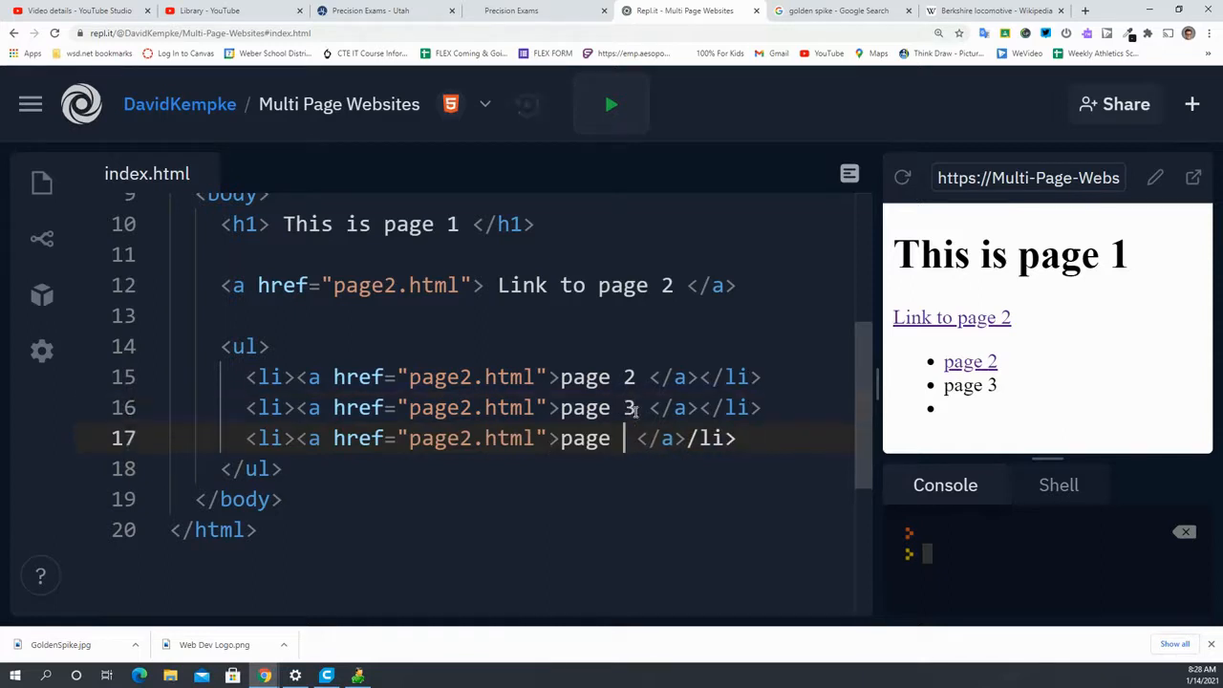
# Copy the anchor into the other items as page 3 and page 4 links to page3.html and page4.html
pyautogui.write('4')
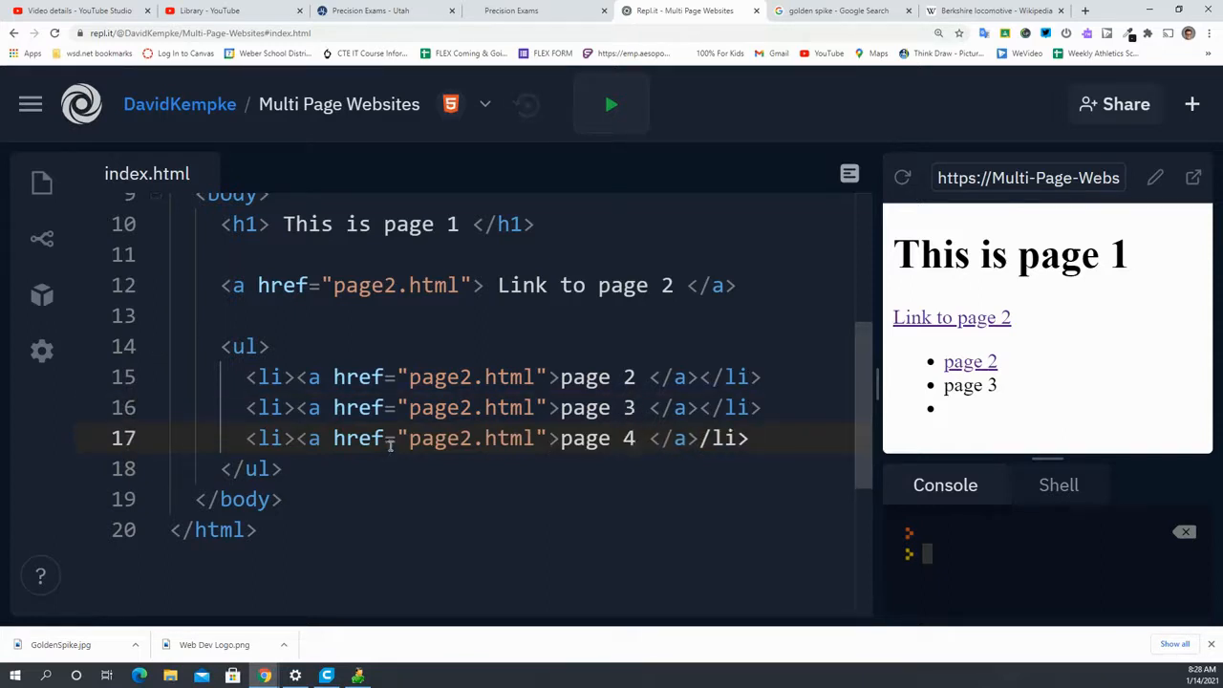
pyautogui.click(344, 407)
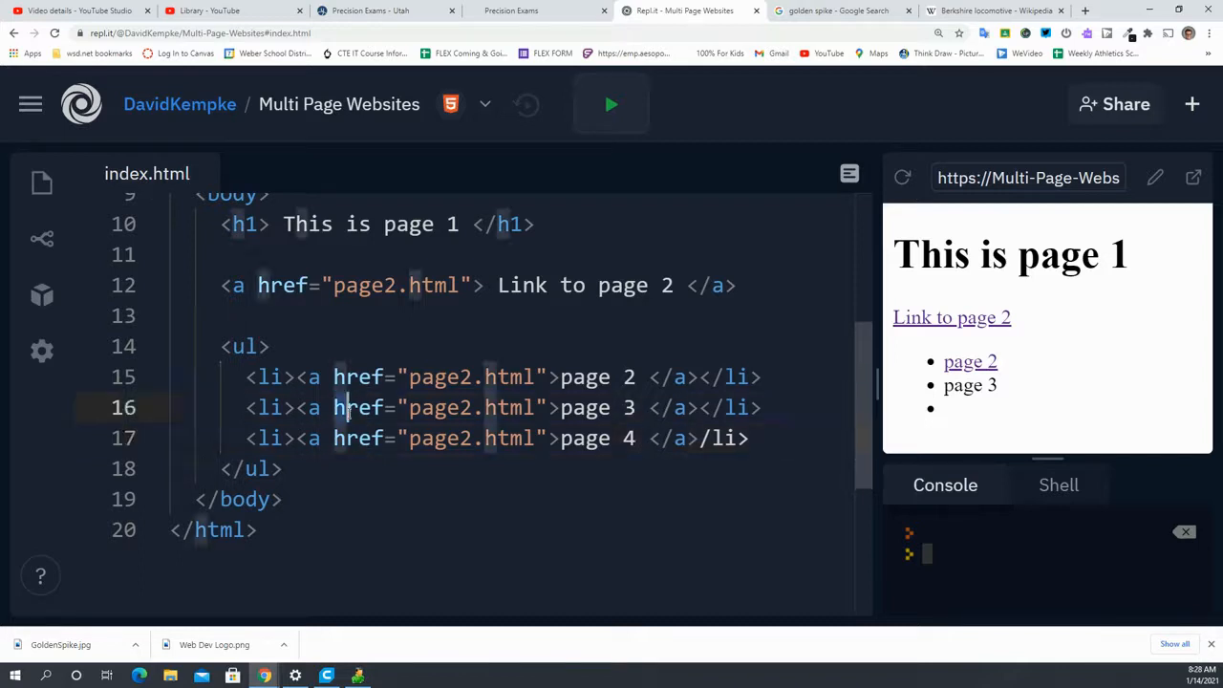
pyautogui.doubleClick(473, 407)
pyautogui.write('3')
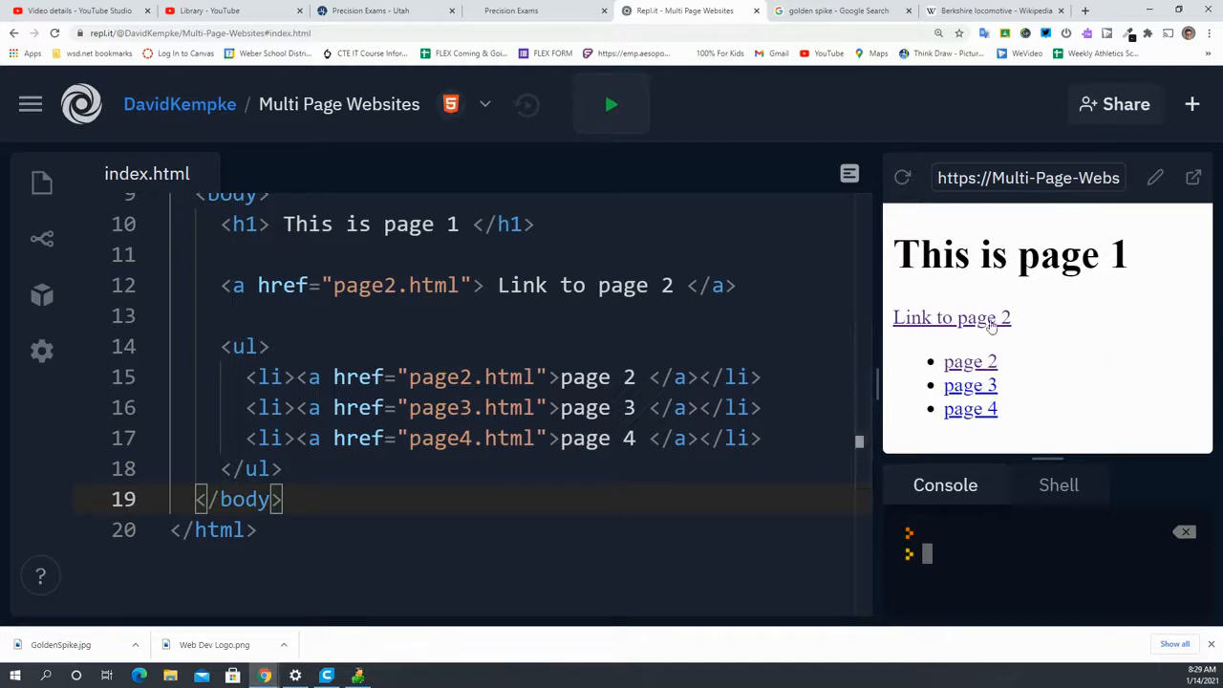
pyautogui.moveTo(970, 385)
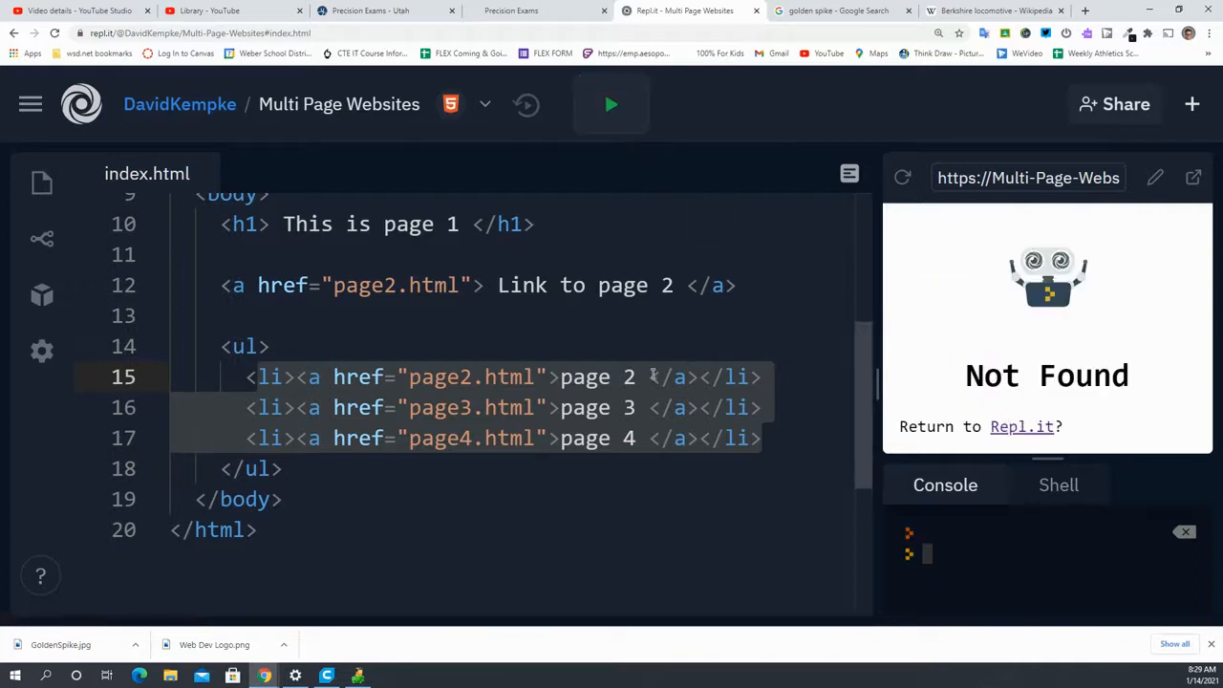
# Change the hrefs to Page3.html and Page4.html and confirm the page 4 link shows its heading
pyautogui.click(901, 178)
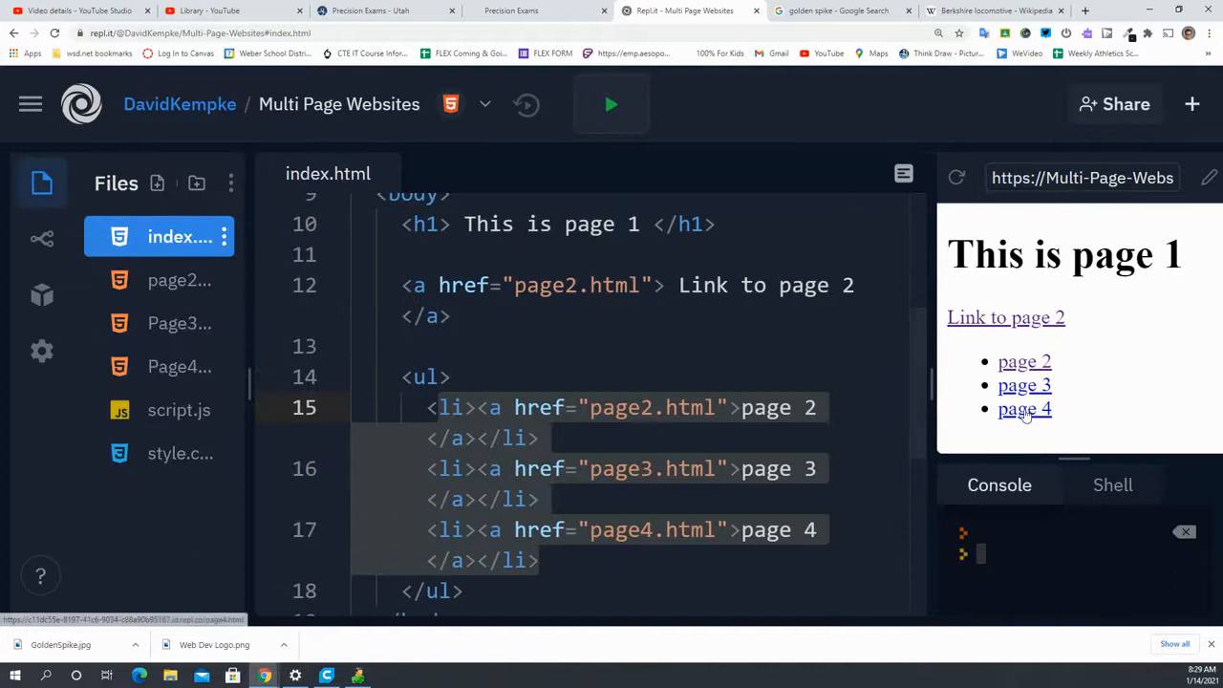
pyautogui.click(1025, 408)
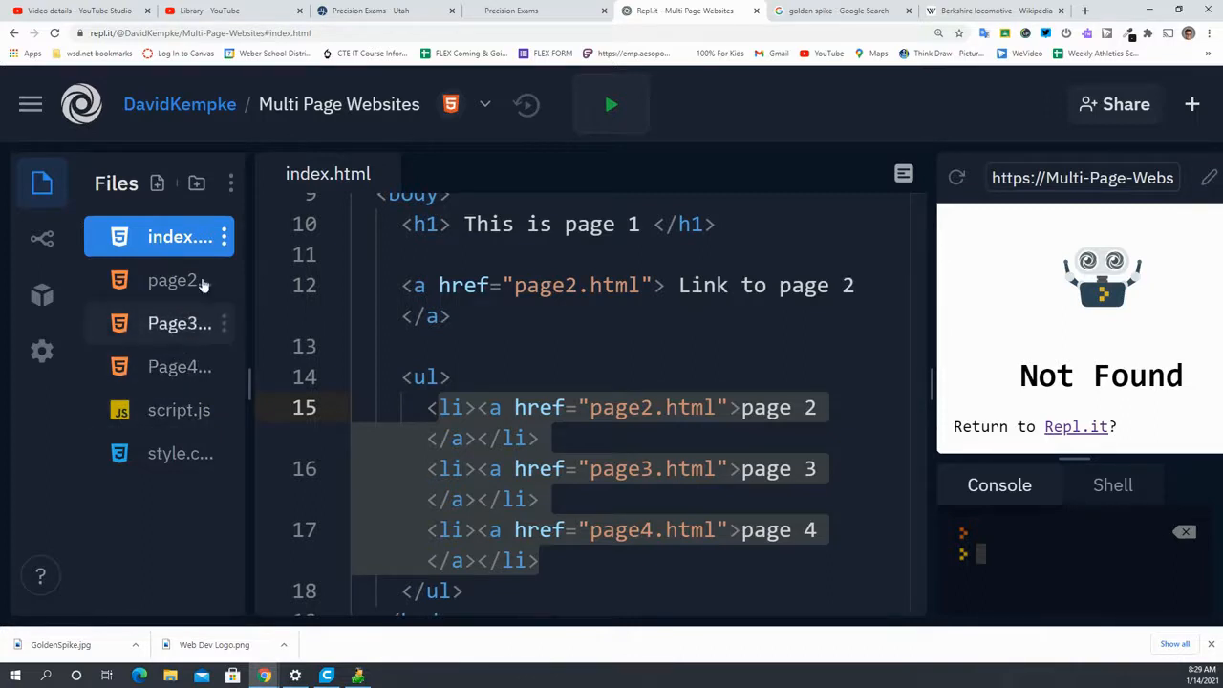
pyautogui.moveTo(439, 407); pyautogui.dragTo(538, 561)
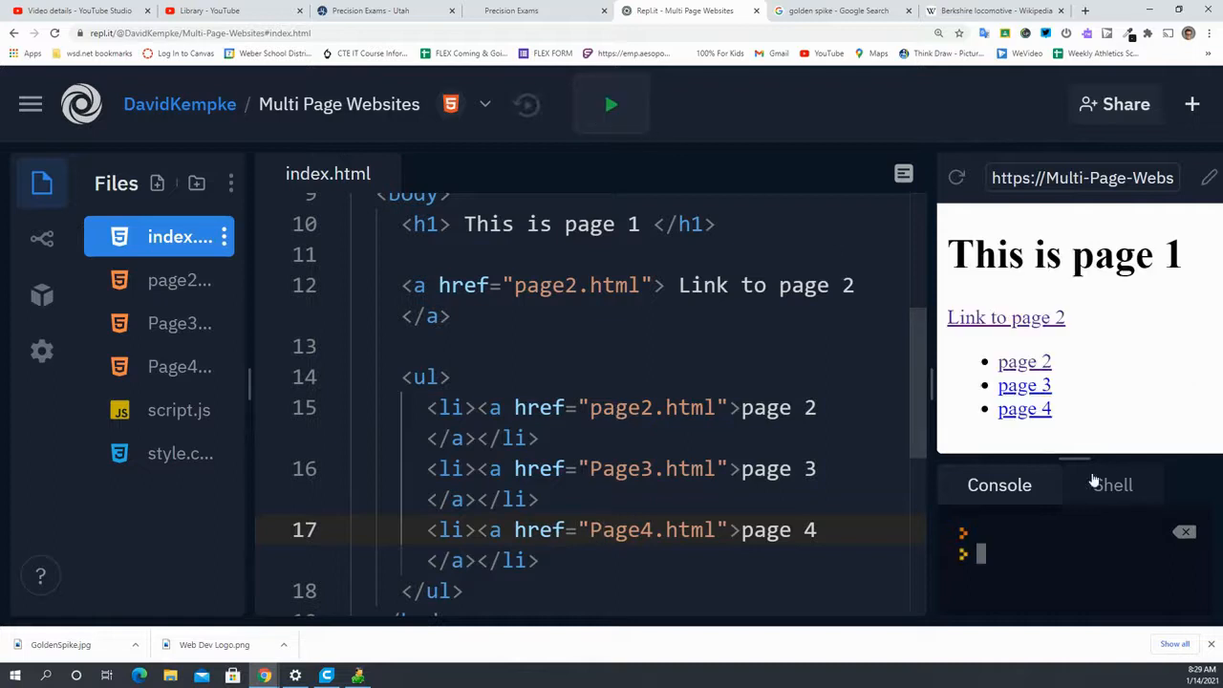
pyautogui.click(1024, 408)
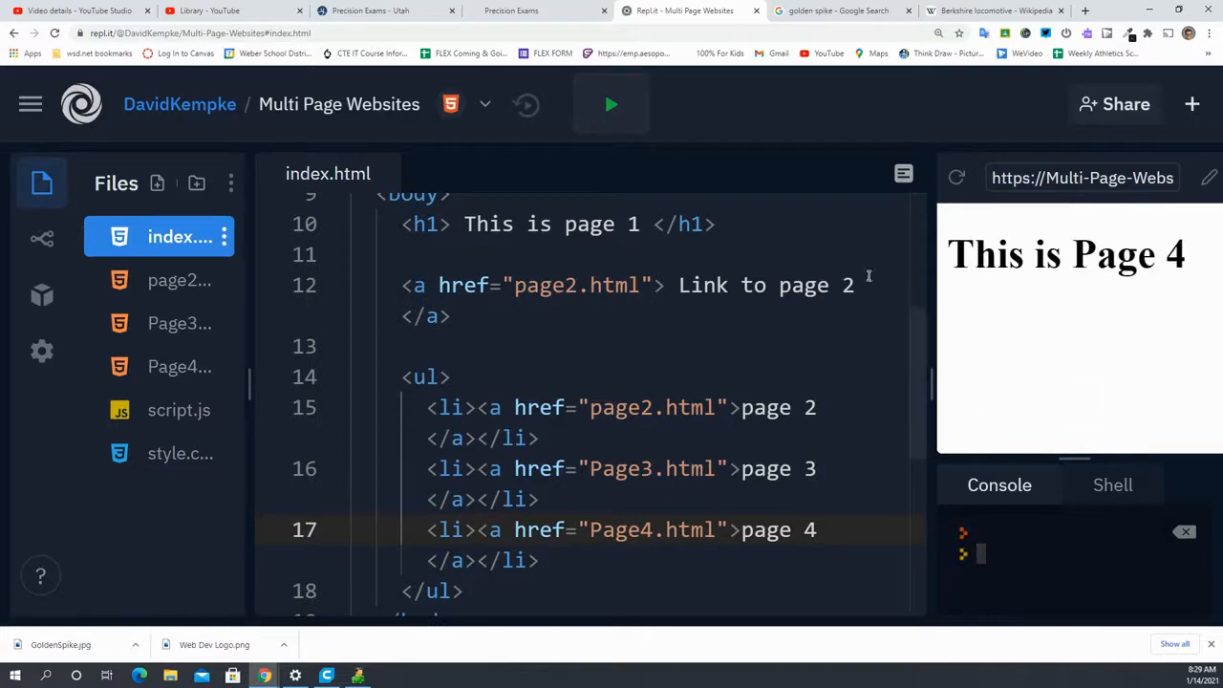